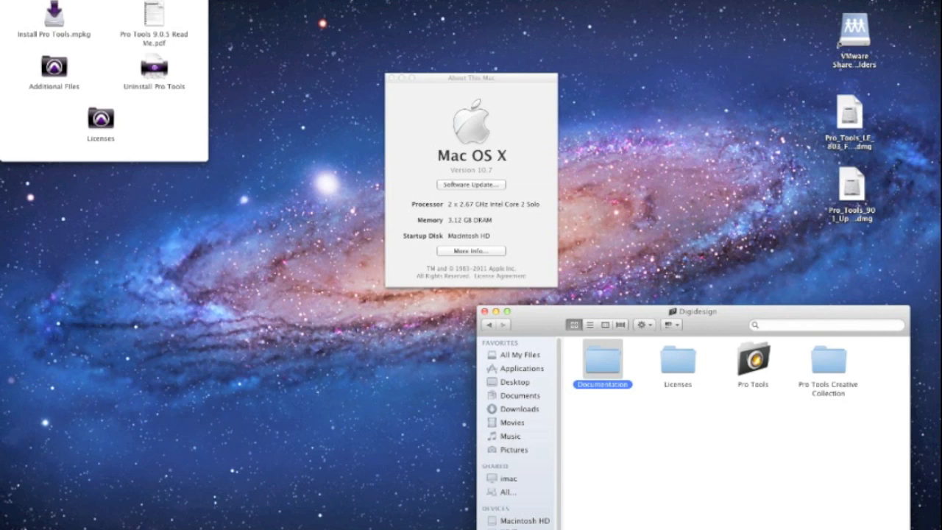
# Select the Pro Tools LE and Pro Tools 9 updater disk images on the desktop
pyautogui.doubleClick(752, 360)
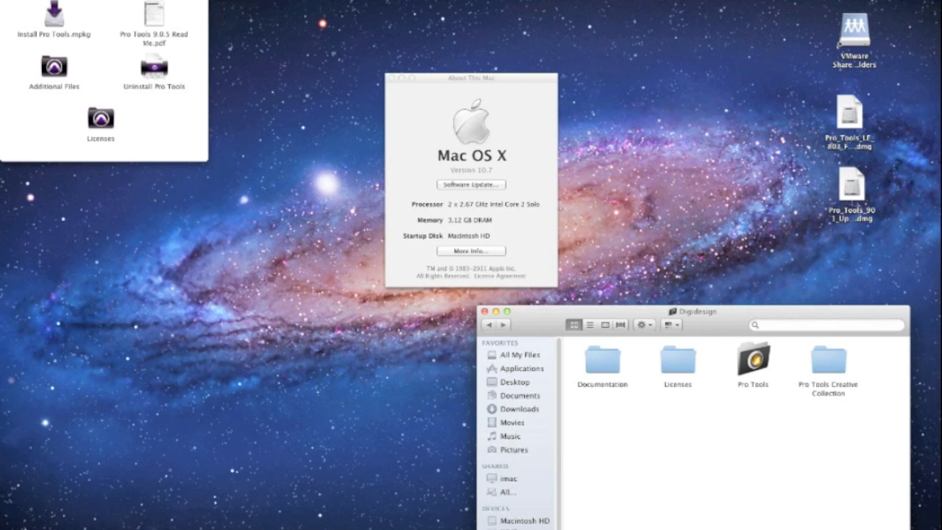
pyautogui.click(851, 114)
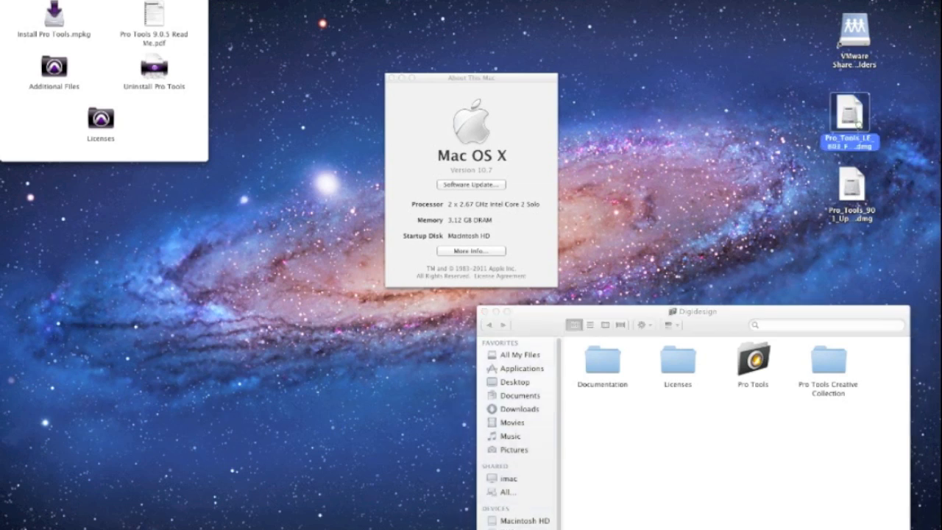
pyautogui.click(851, 184)
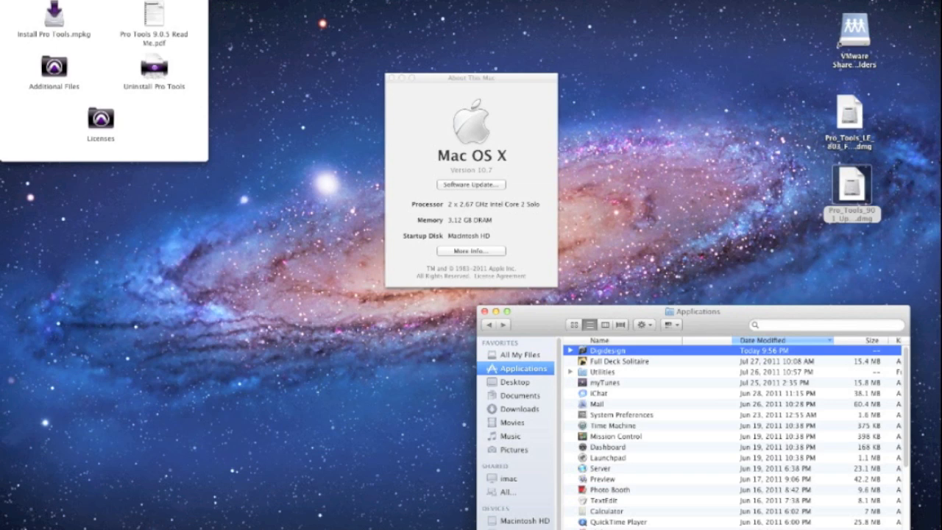
# Move the Digidesign folder in Applications to the Trash
pyautogui.rightClick(608, 350)
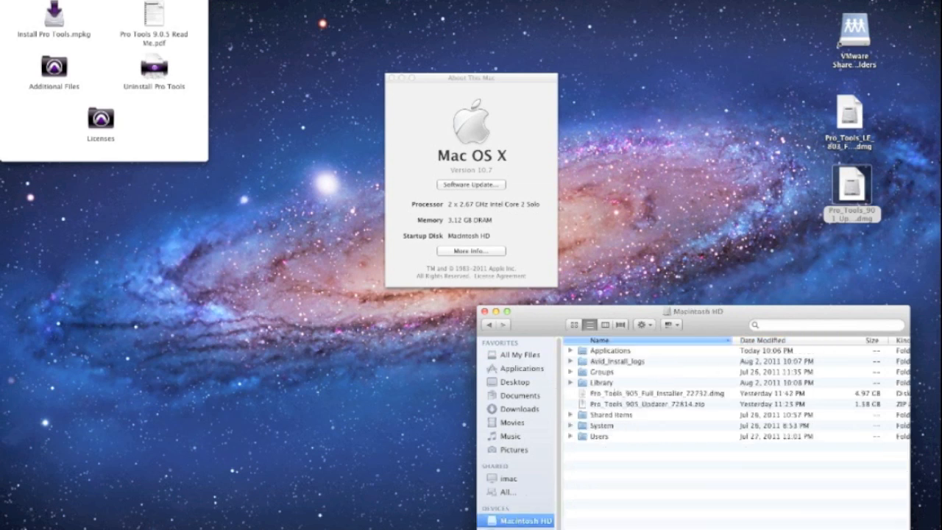
# Trash the Digidesign folder inside Library > Application Support
pyautogui.doubleClick(602, 382)
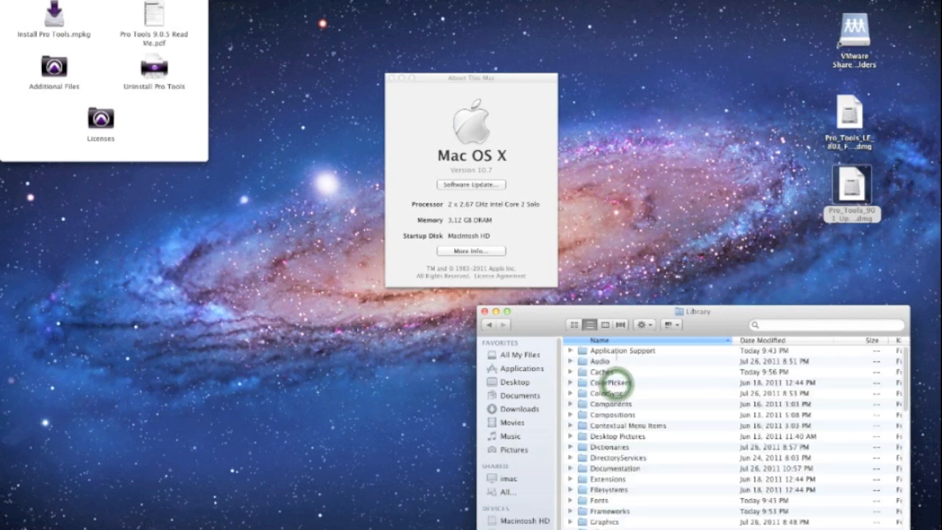
pyautogui.doubleClick(622, 351)
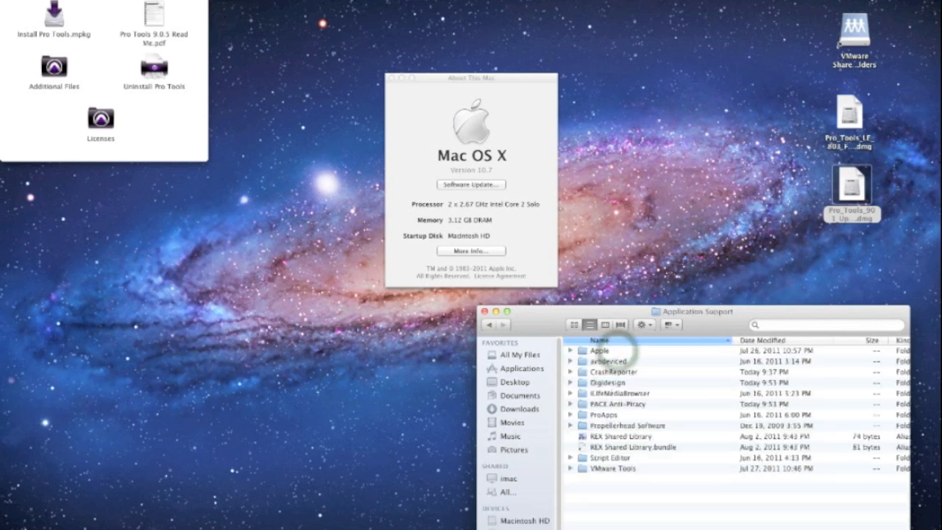
pyautogui.rightClick(611, 382)
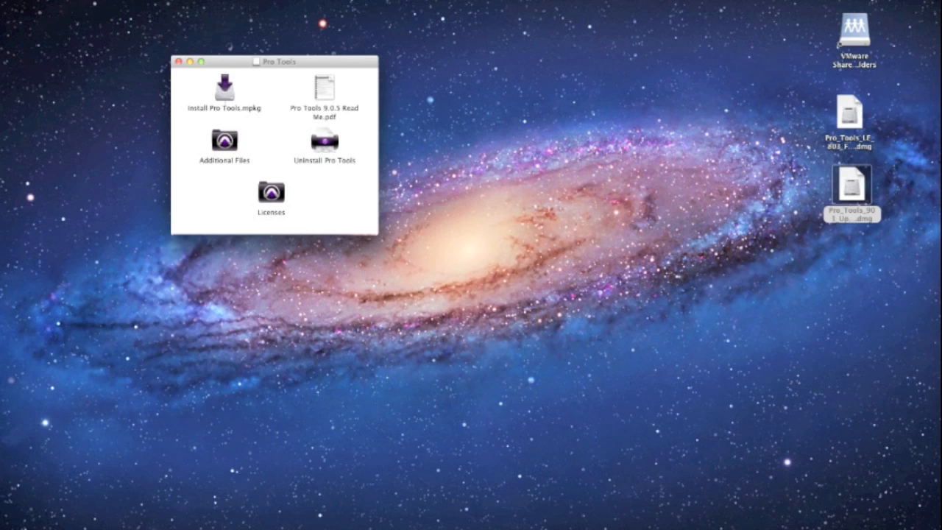
# Launch Install Pro Tools.mpkg, pass the compatibility check and agree to the license
pyautogui.click(225, 89)
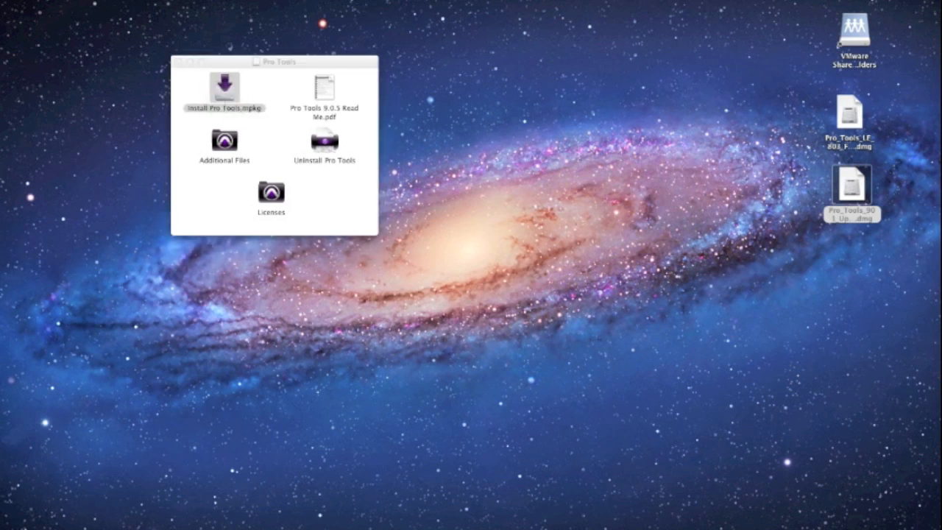
pyautogui.doubleClick(225, 88)
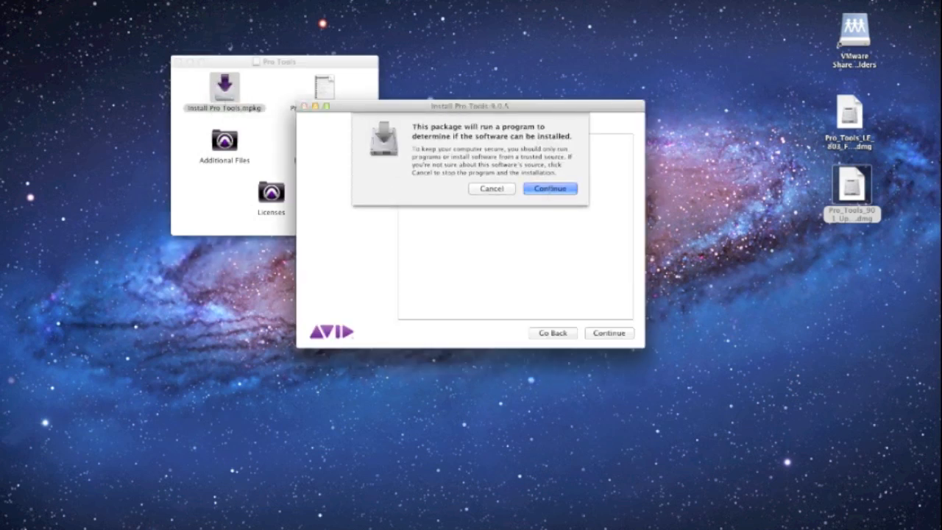
pyautogui.click(550, 188)
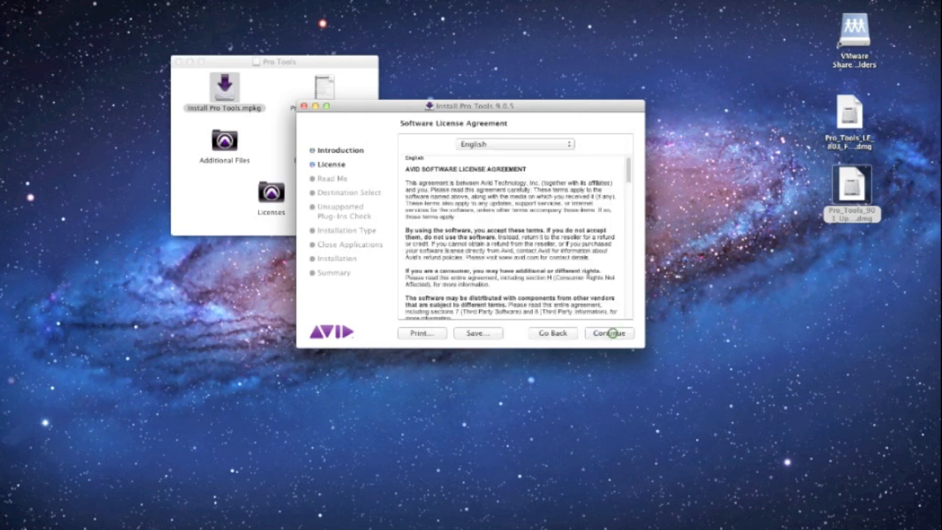
pyautogui.click(609, 332)
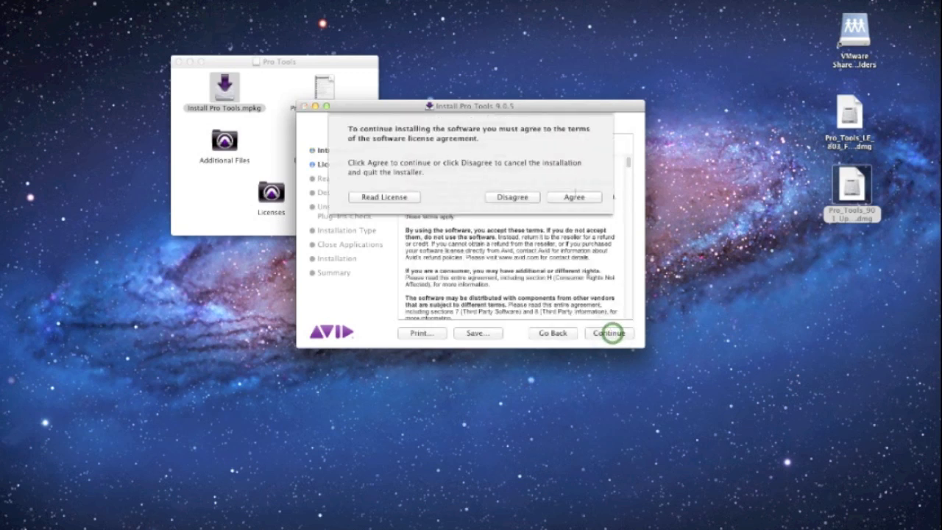
pyautogui.click(574, 197)
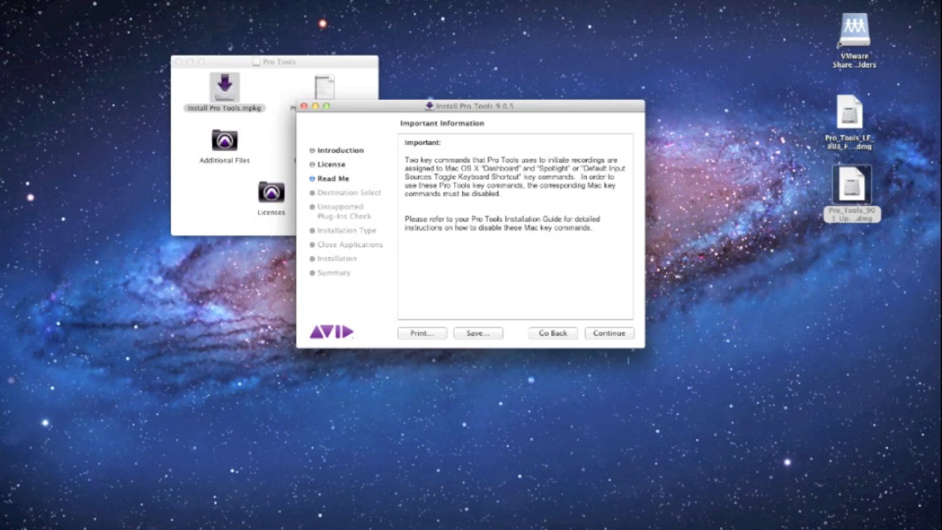
# Expand the Pro Tools 9.0.5 component list, then keep Standard Install (6.03 GB)
pyautogui.click(609, 332)
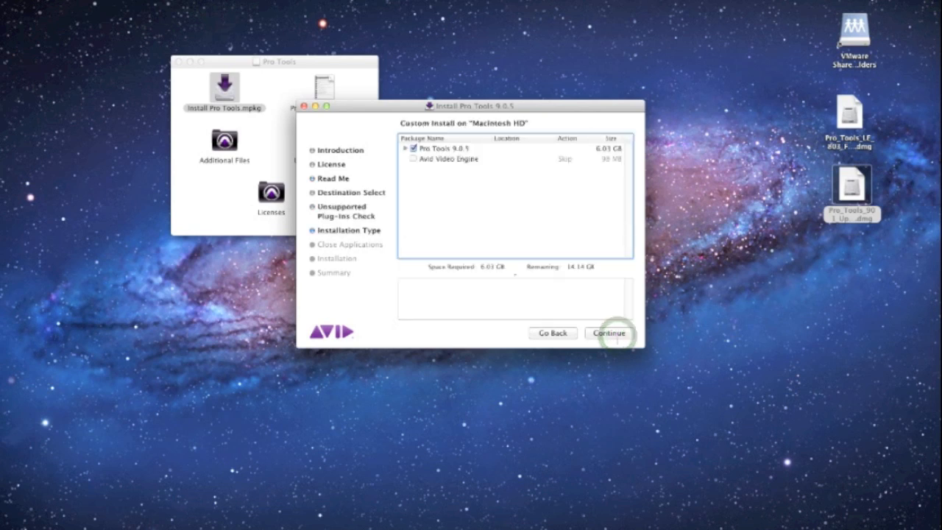
pyautogui.click(404, 148)
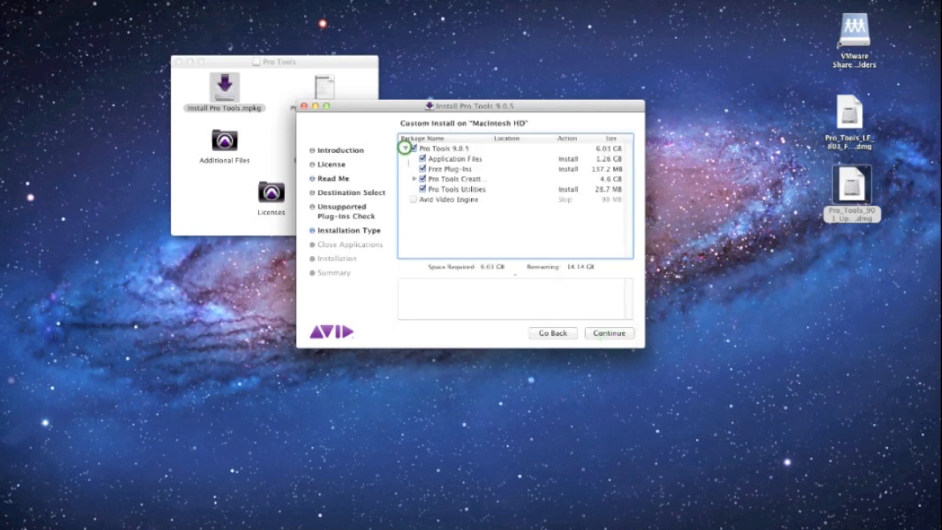
pyautogui.click(405, 147)
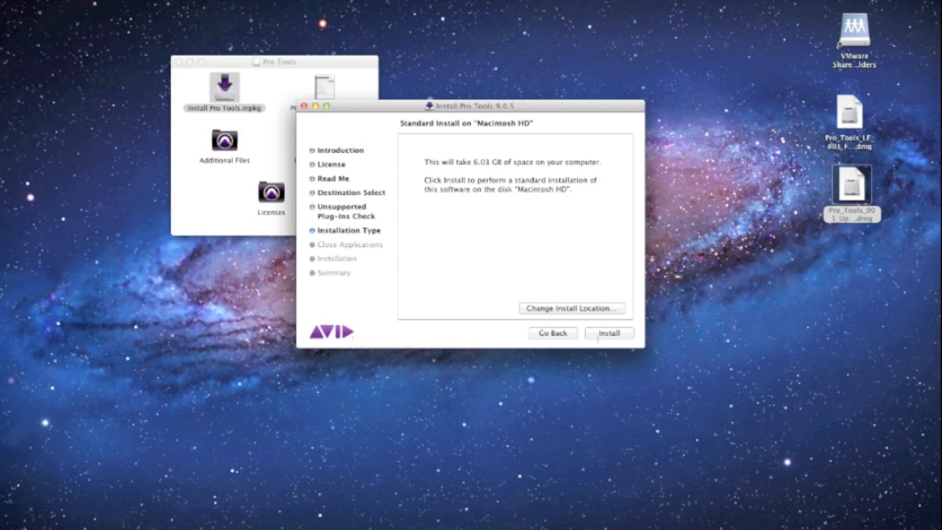
# Start the install, enter the administrator password, and continue past Close Applications
pyautogui.click(609, 333)
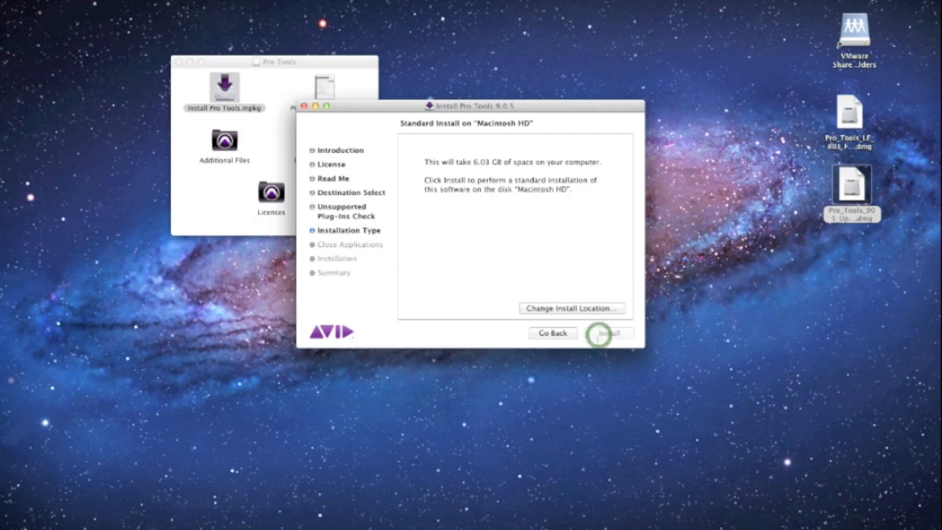
pyautogui.click(608, 332)
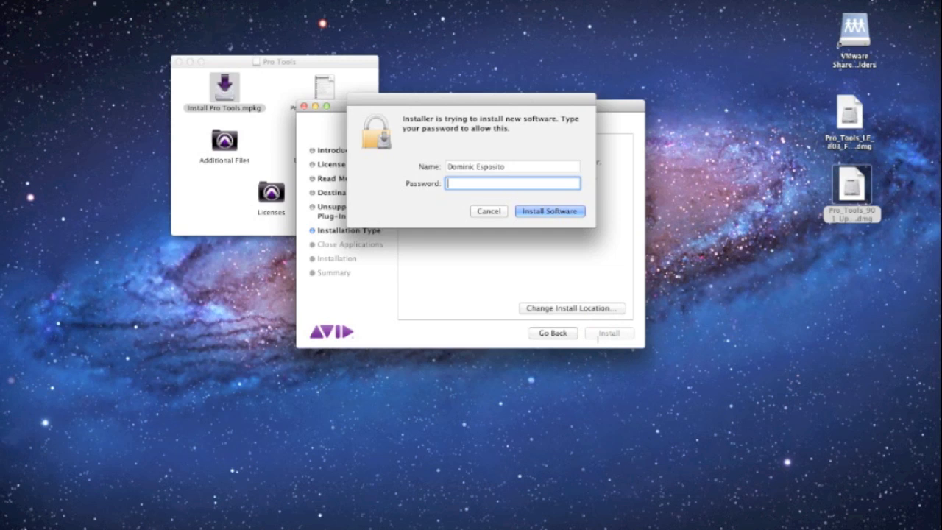
pyautogui.click(549, 212)
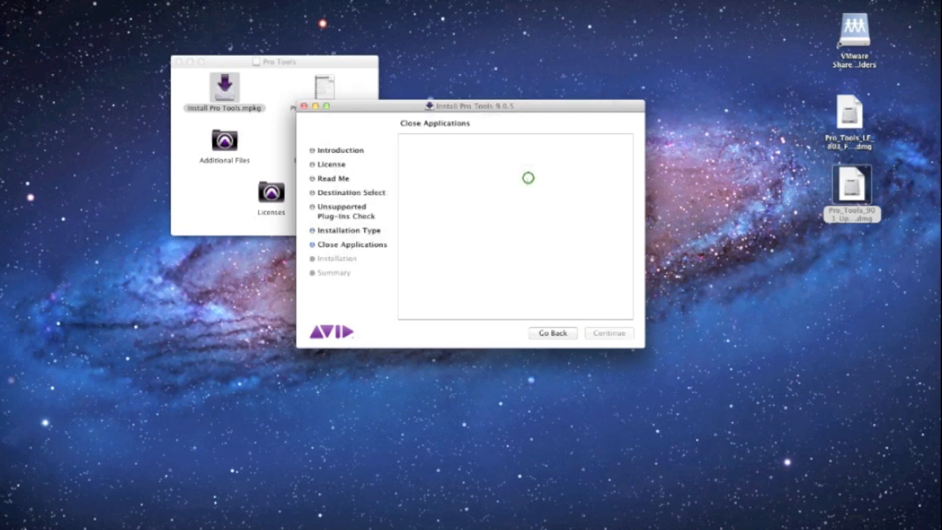
pyautogui.click(608, 333)
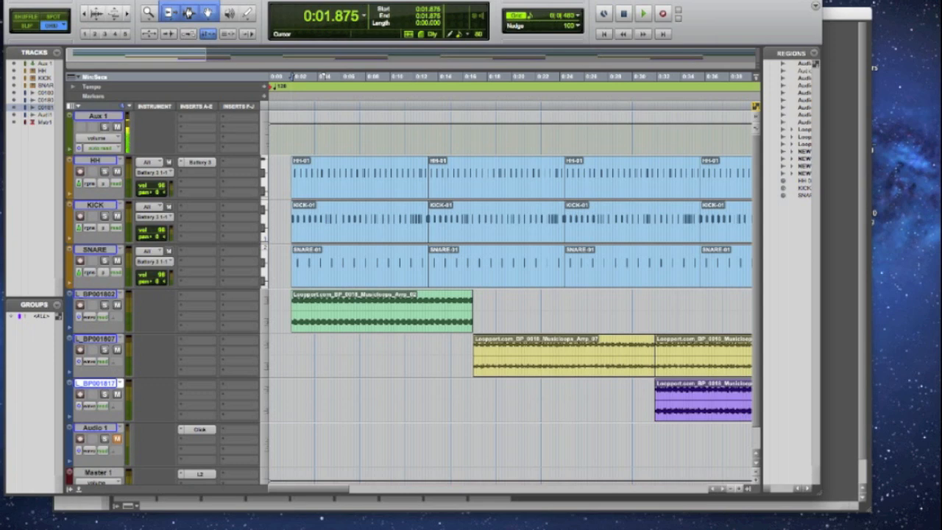
pyautogui.moveTo(642, 15)
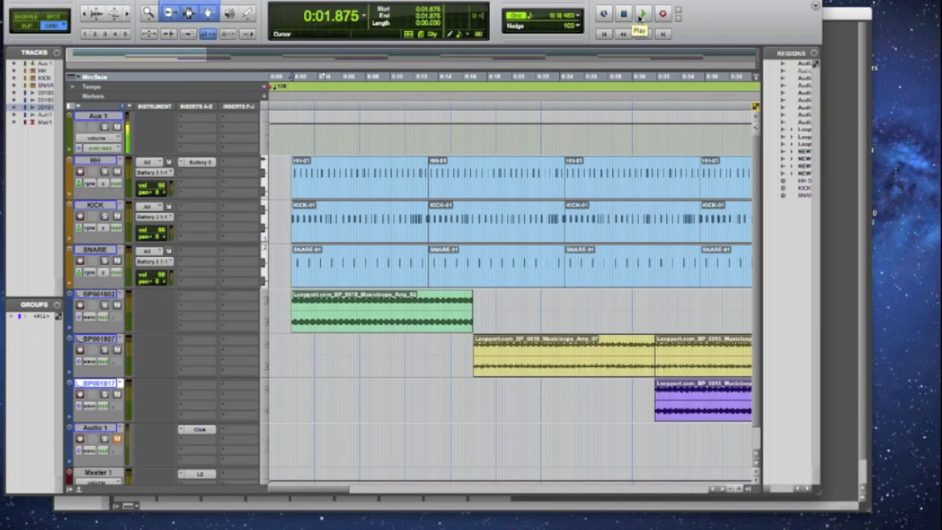
# Play back the HH, KICK, SNARE and loop session from the transport
pyautogui.click(643, 13)
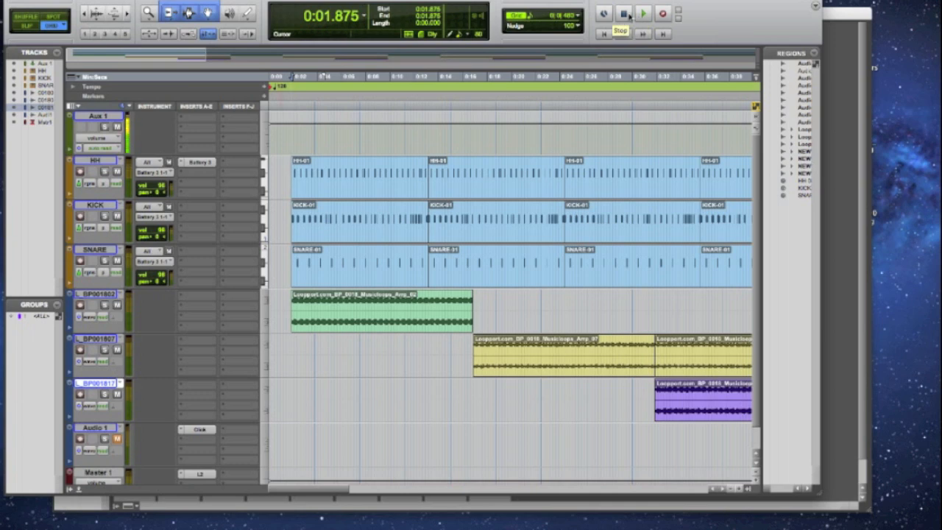